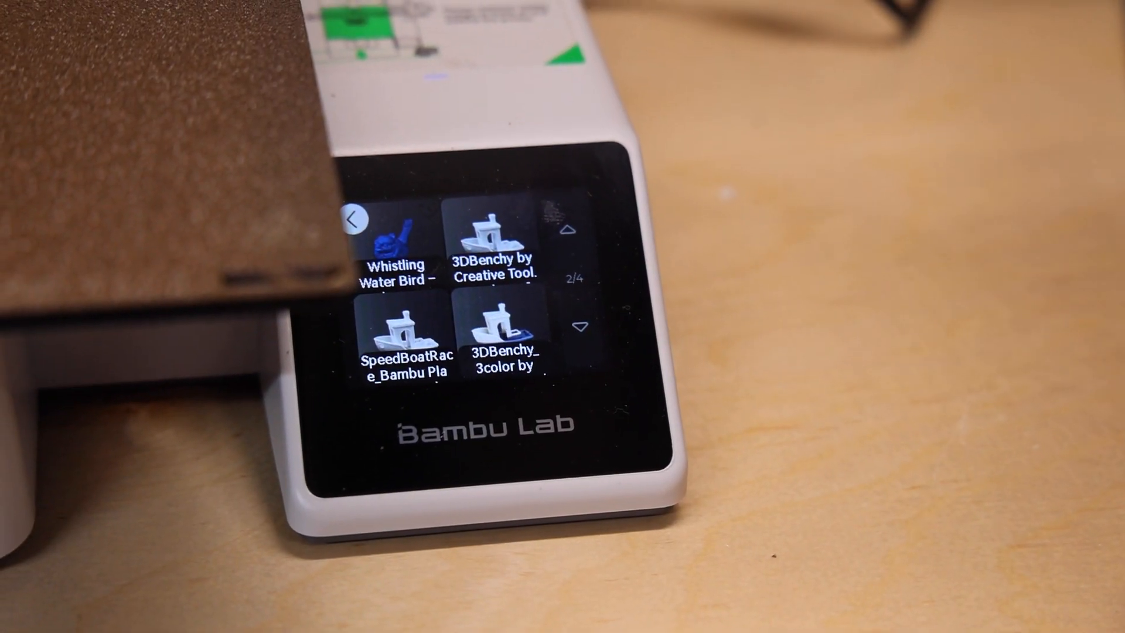
- Select the Whistling Water Bird file and continue past print settings to filament mapping
click(394, 251)
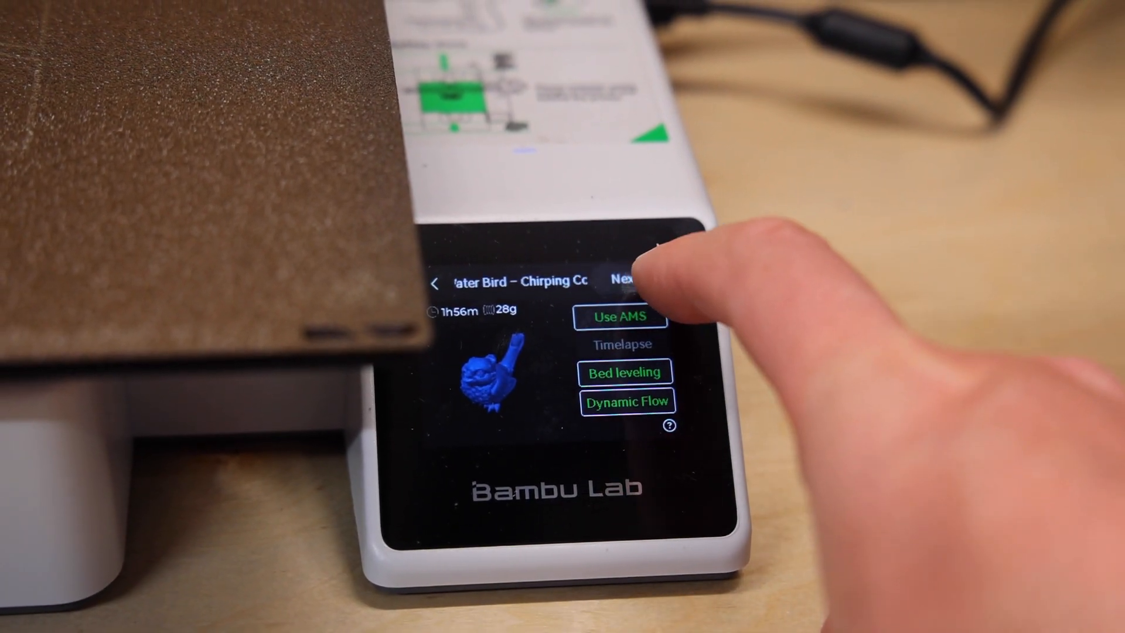
click(621, 280)
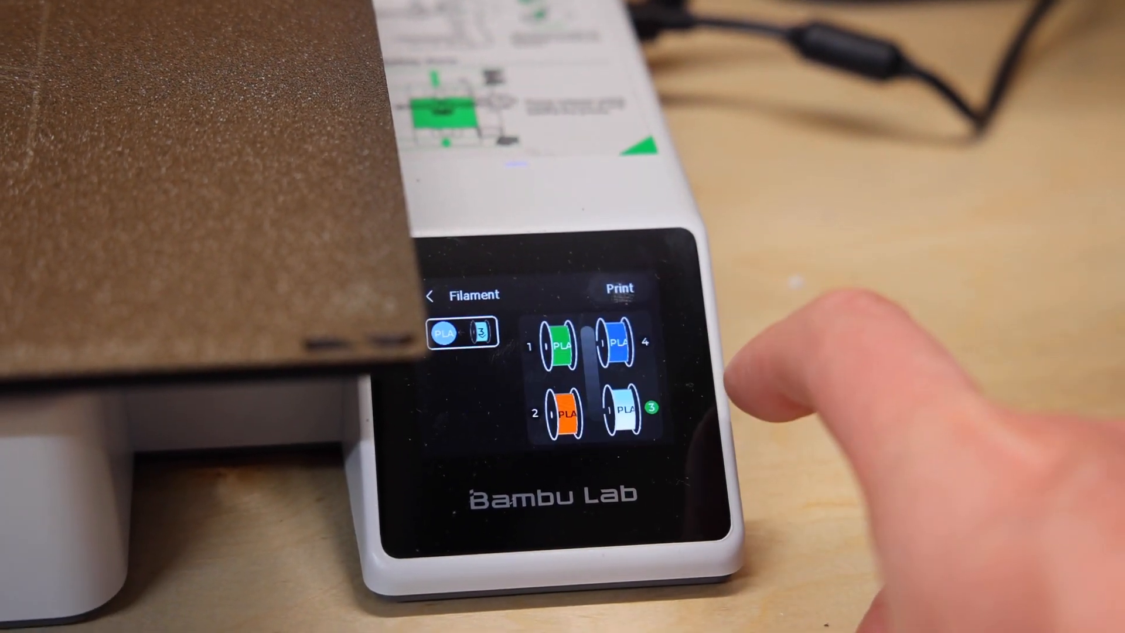